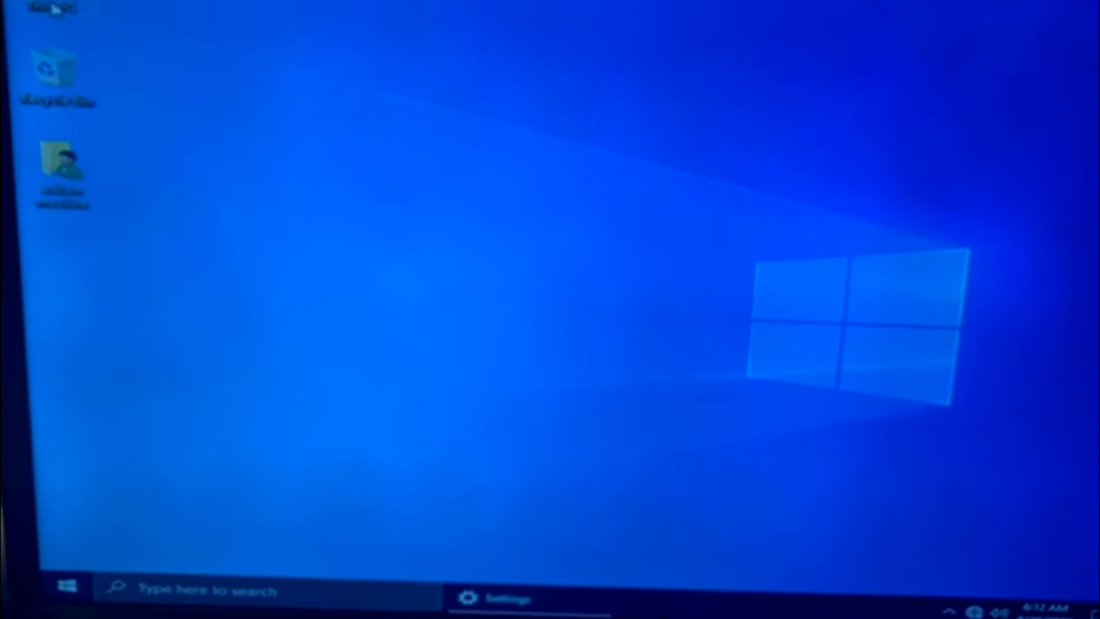
Reach the Intel I211 Gigabit adapter under Network adapters and bring up its Properties dialog
right_click(43, 13)
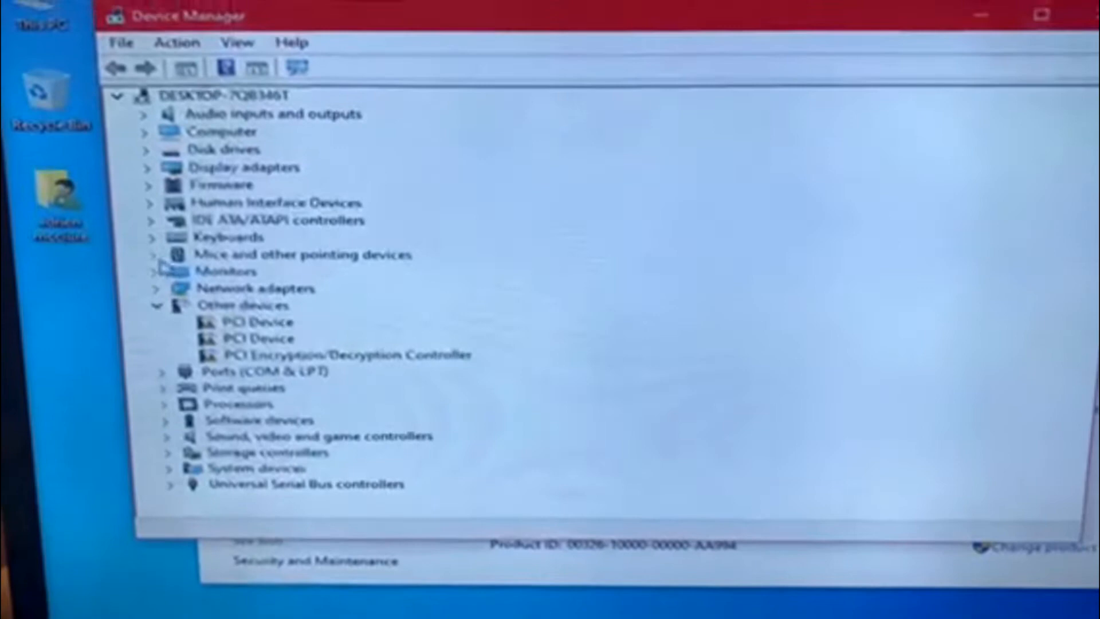
left_click(154, 289)
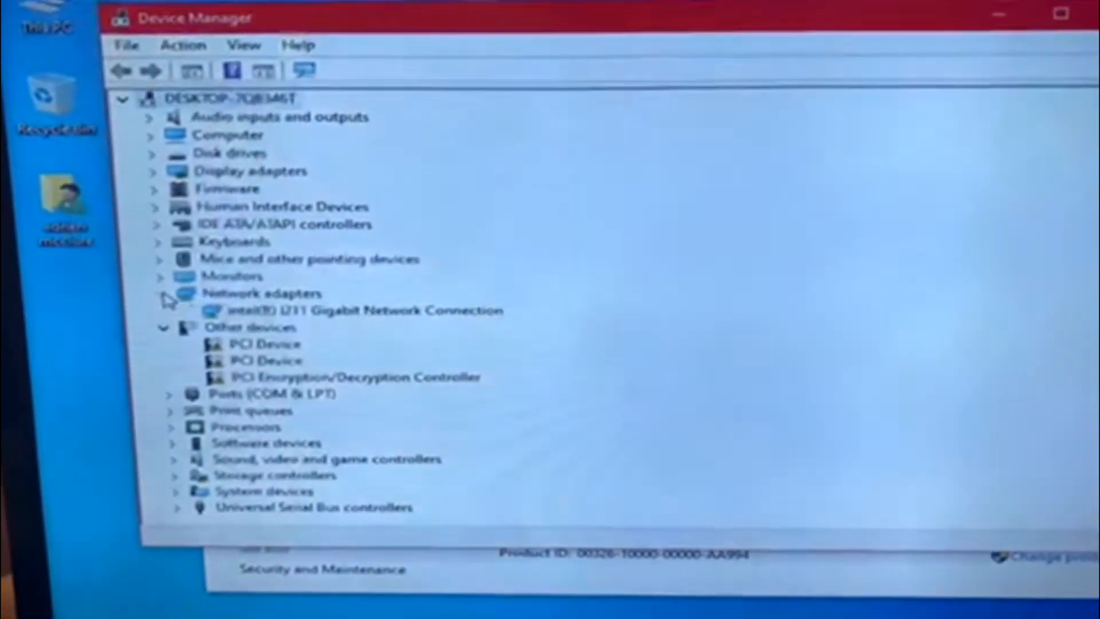
right_click(303, 317)
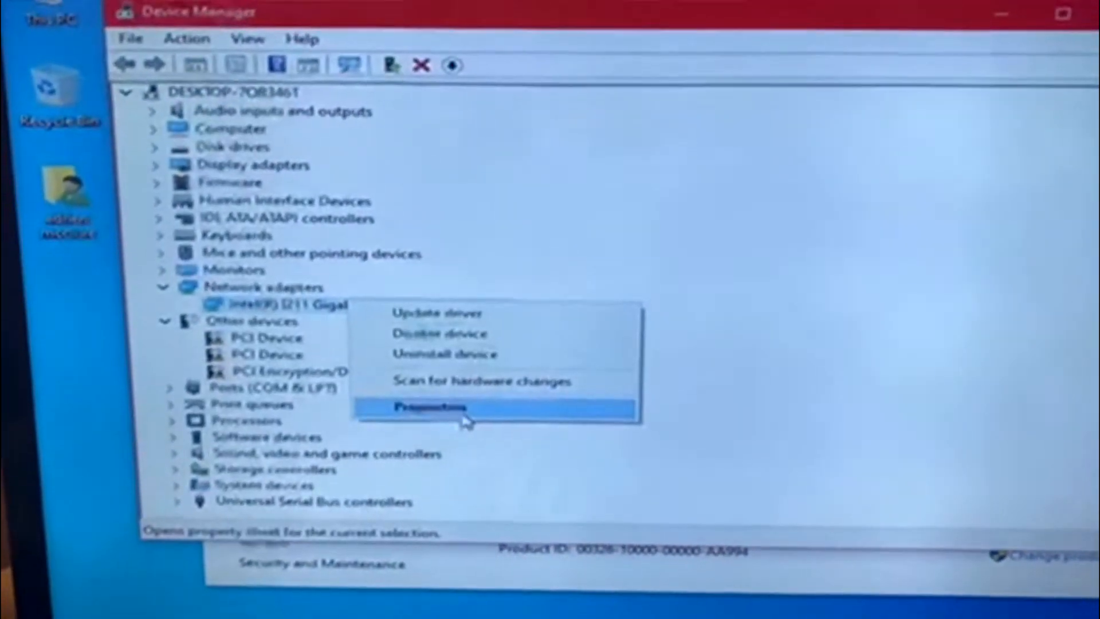
left_click(427, 408)
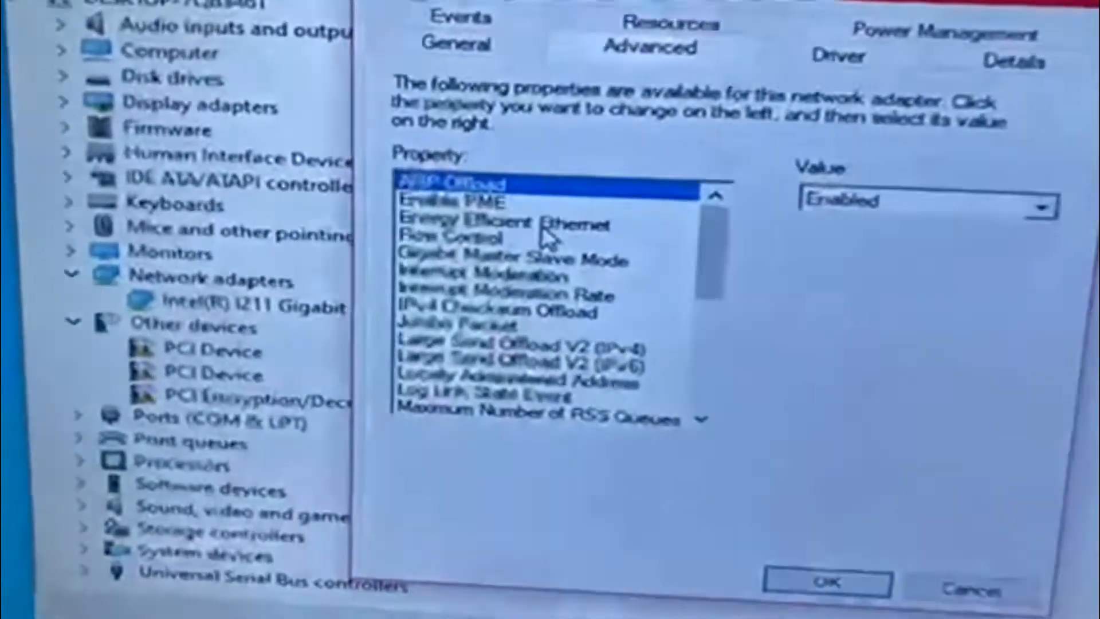
Set Energy Efficient Ethernet and Wake on Magic Packet to Disabled, then close the properties window
left_click(508, 222)
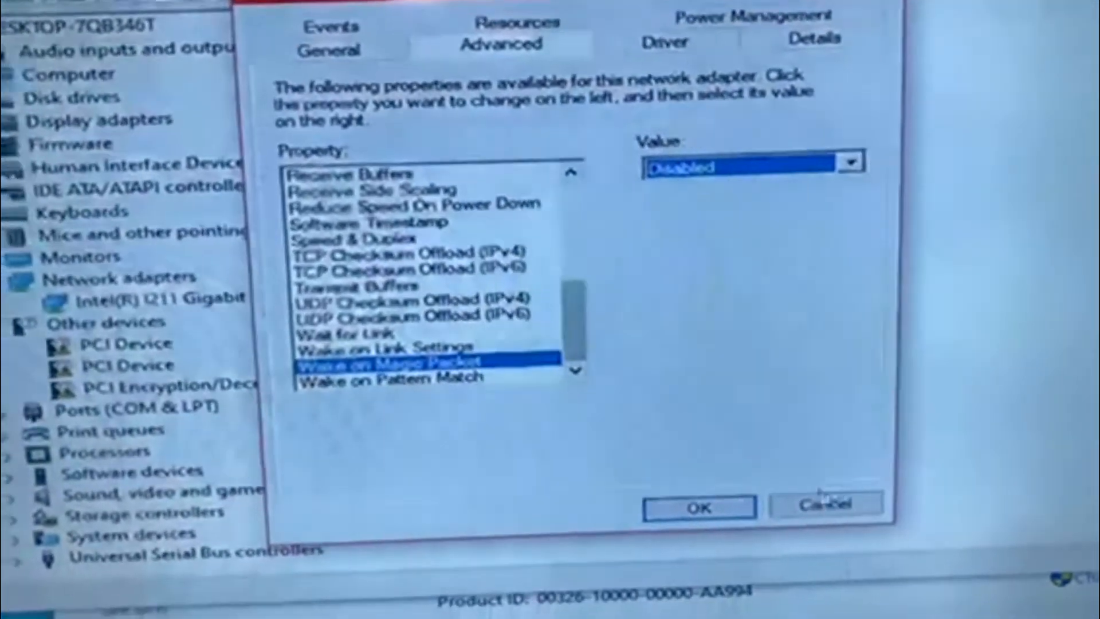
left_click(698, 507)
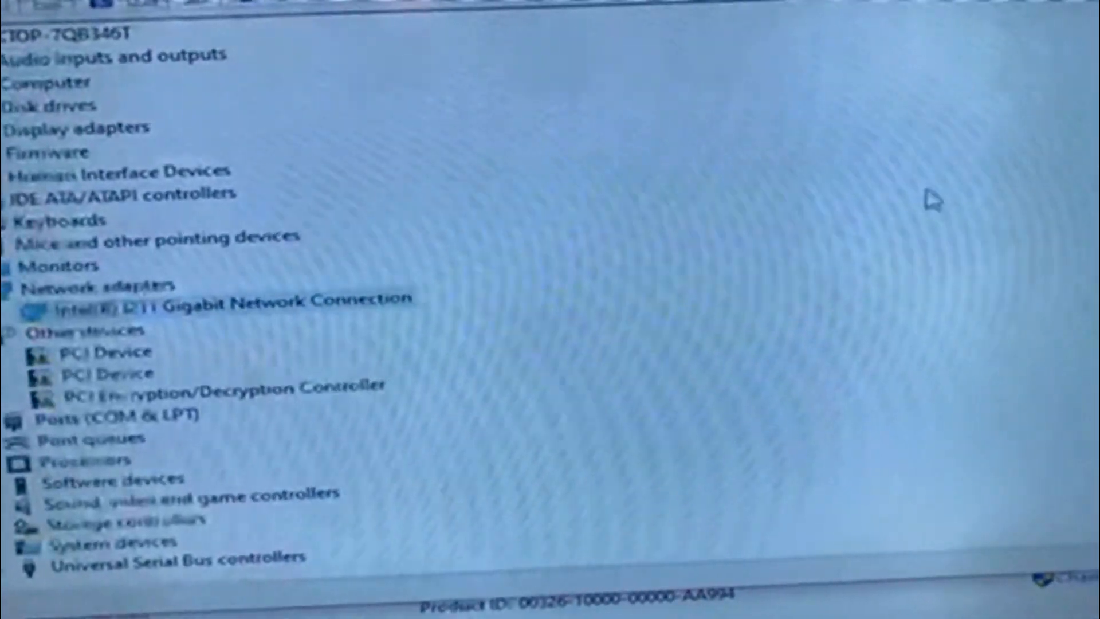